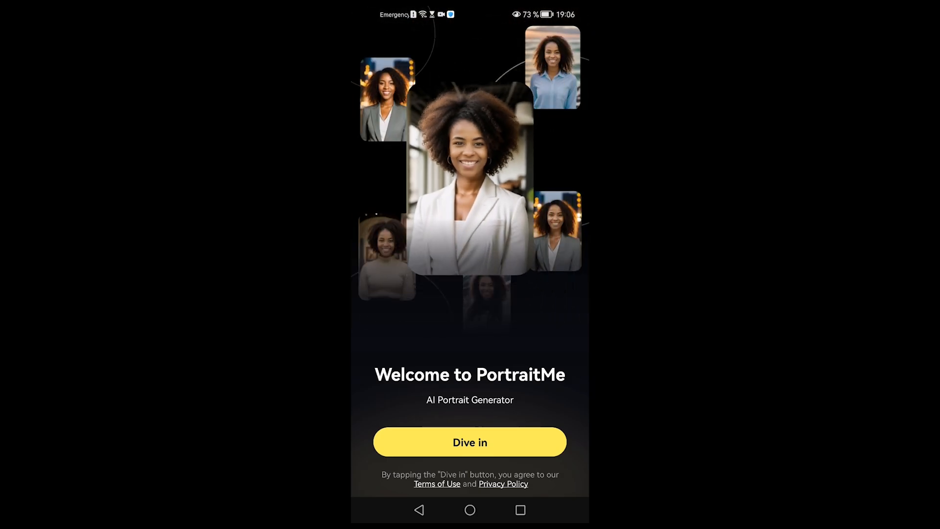
Step: Skip PortraitMe's welcome and three onboarding screens to reach the cartoon style presets
click(470, 442)
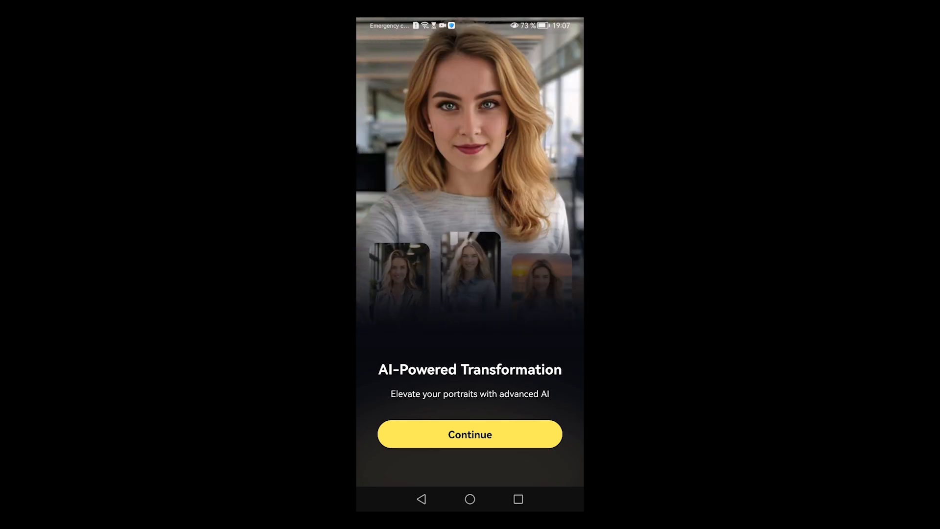
click(469, 434)
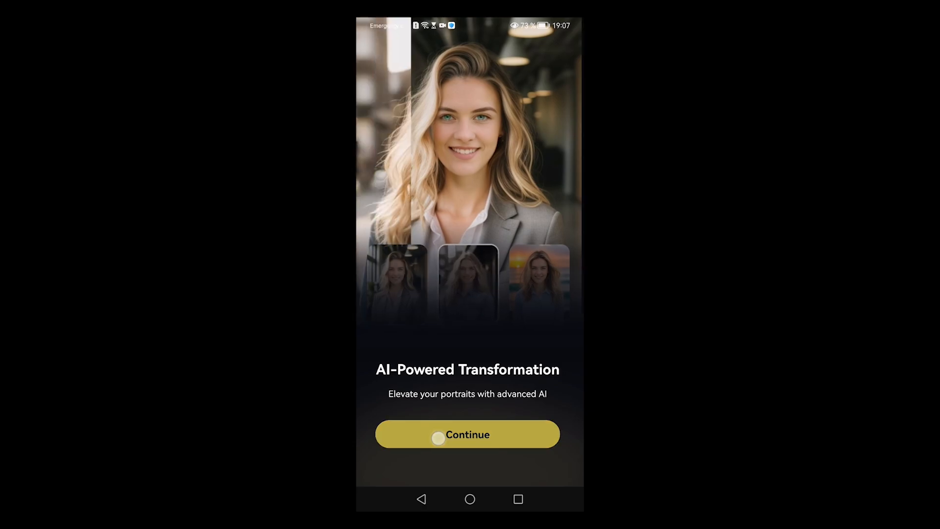
click(467, 435)
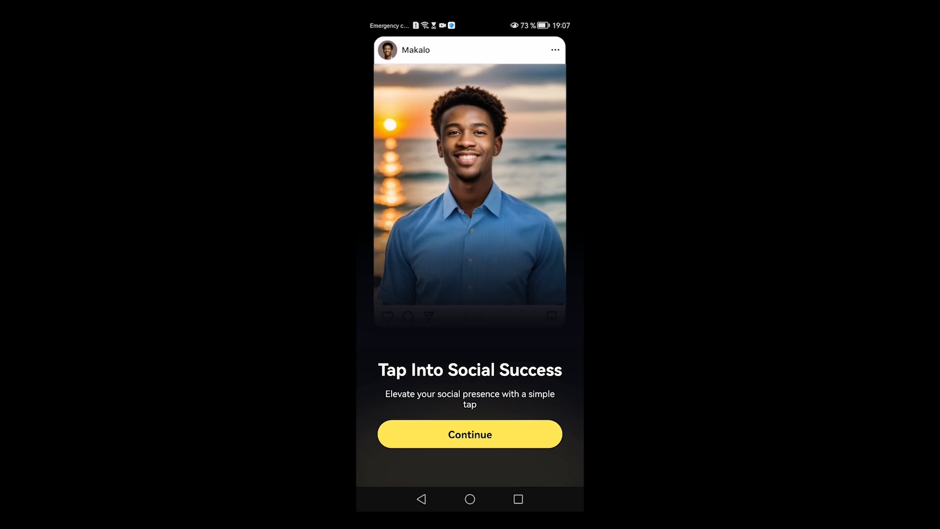
click(470, 435)
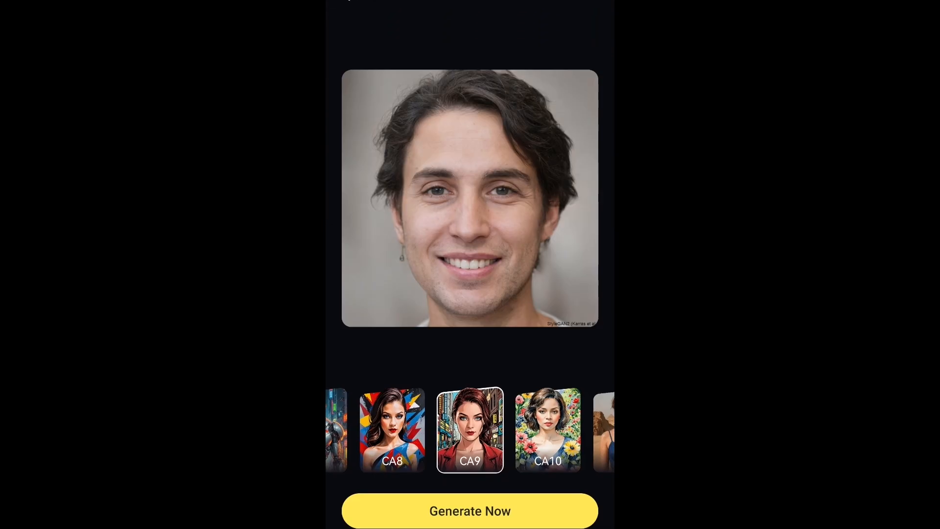
Step: Browse Home's Professional and Studio Shoots categories, then view PortraitMe's App Store listing
click(469, 510)
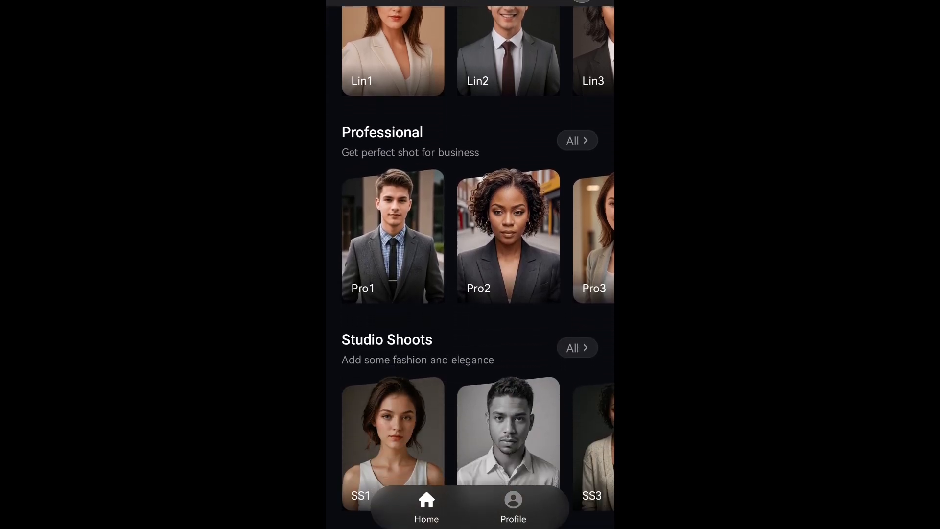
scroll(down, 3)
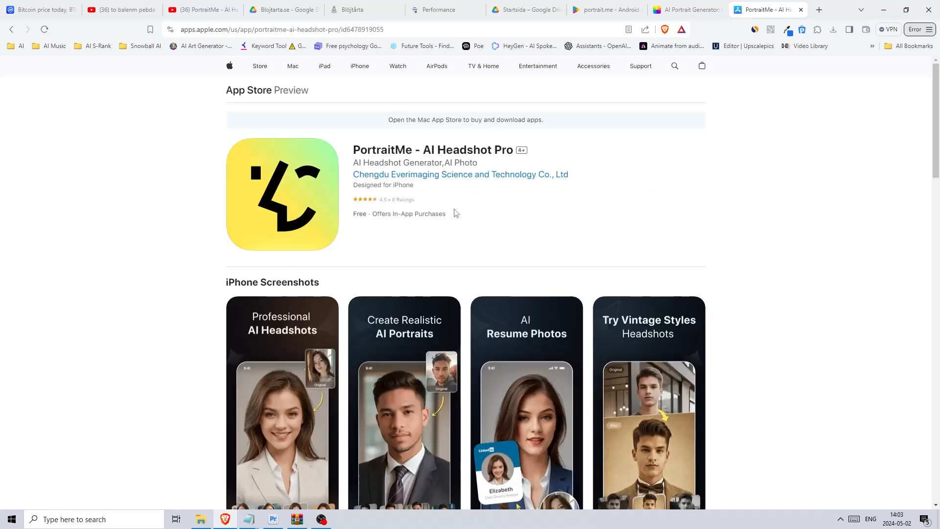
click(273, 519)
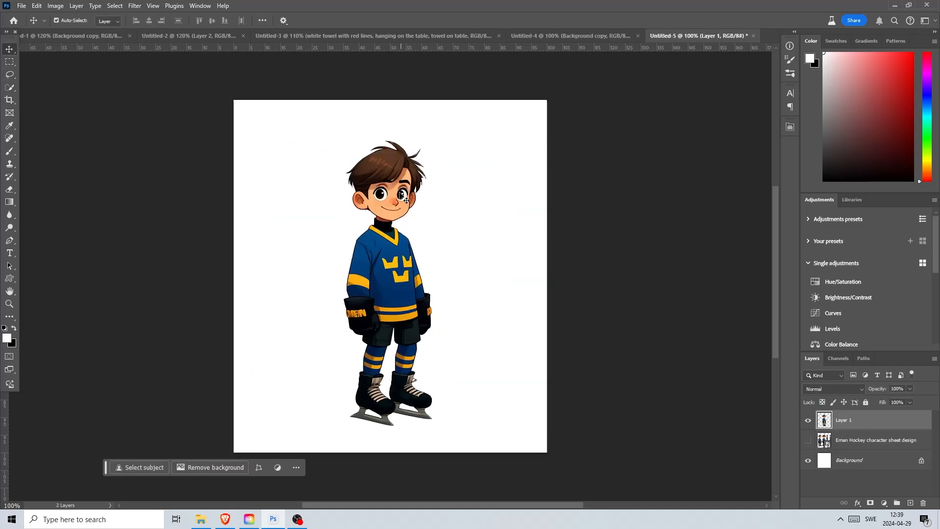
Step: Replace the Lorem ipsum placeholder with the title 'I LOVE HOCKEY!' and commit it
text(Lorem ipsum dolor sit amet,)
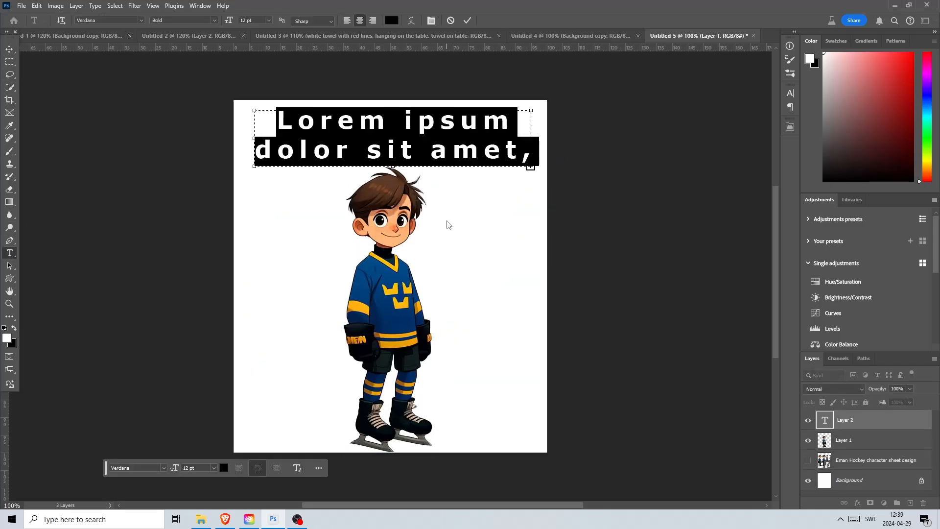
text(I LOVE)
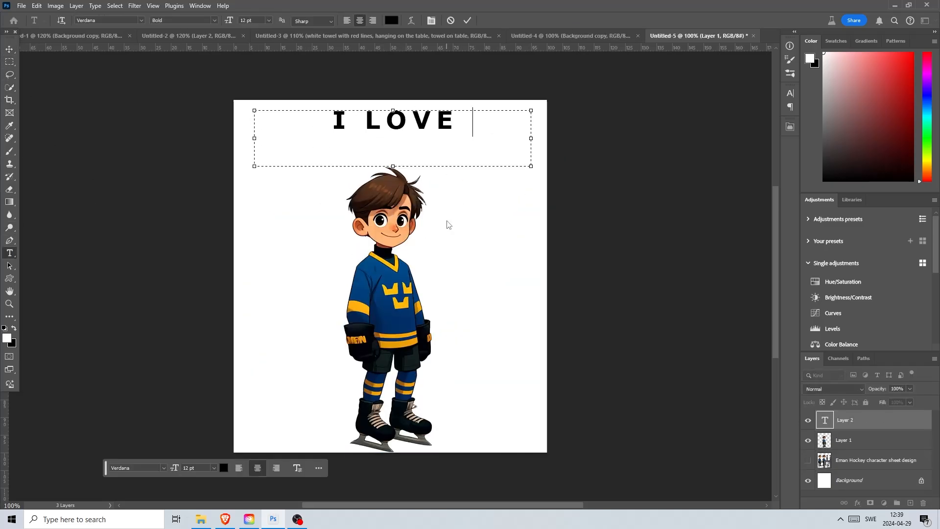
text(HOCKEY!)
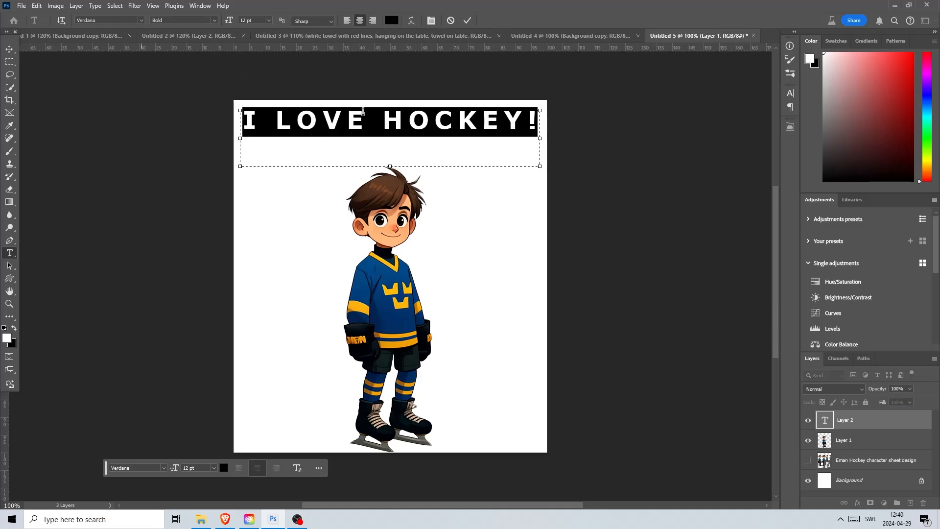
click(107, 20)
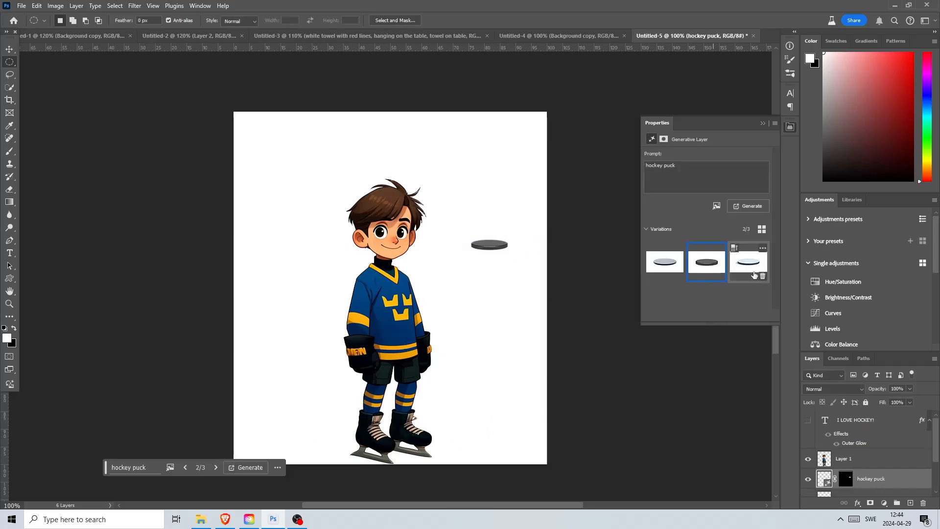
Step: Move the puck beside the skates and generate a hockey stick and ice rink floor
drag(489, 245, 473, 441)
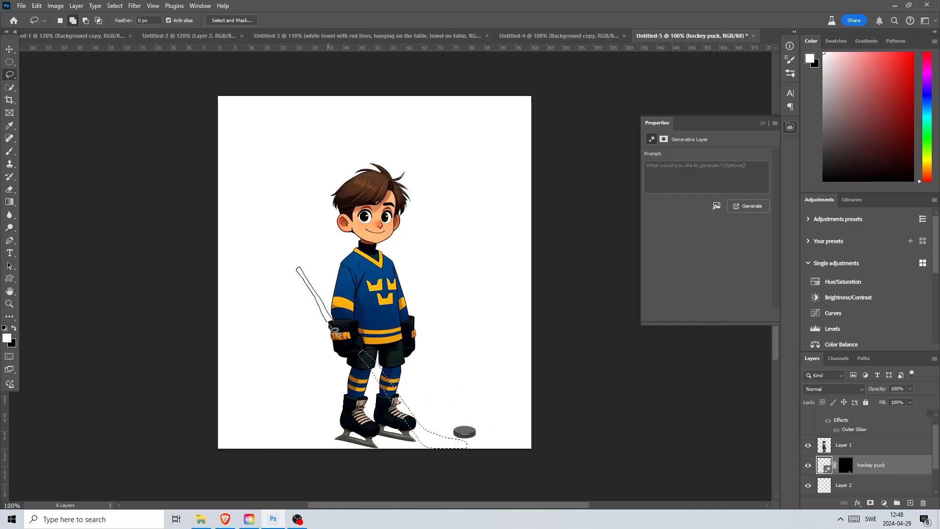
click(748, 206)
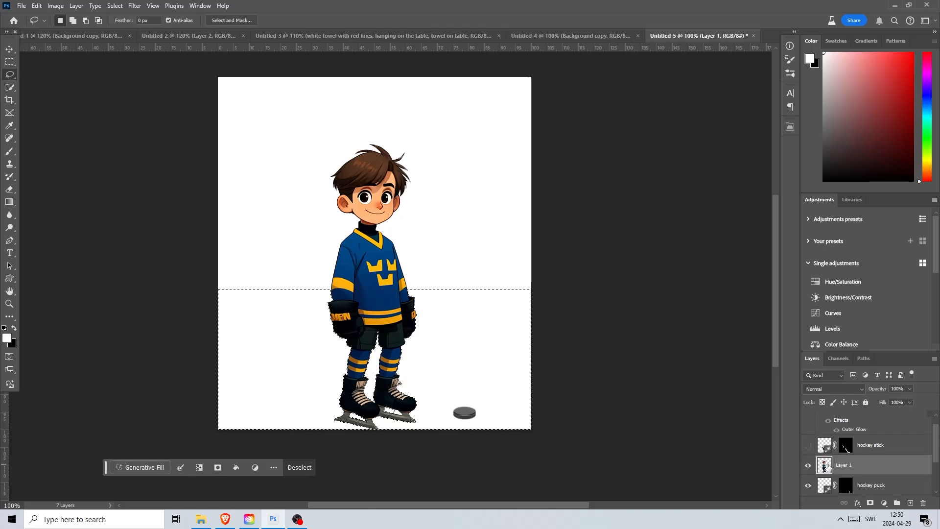
click(141, 468)
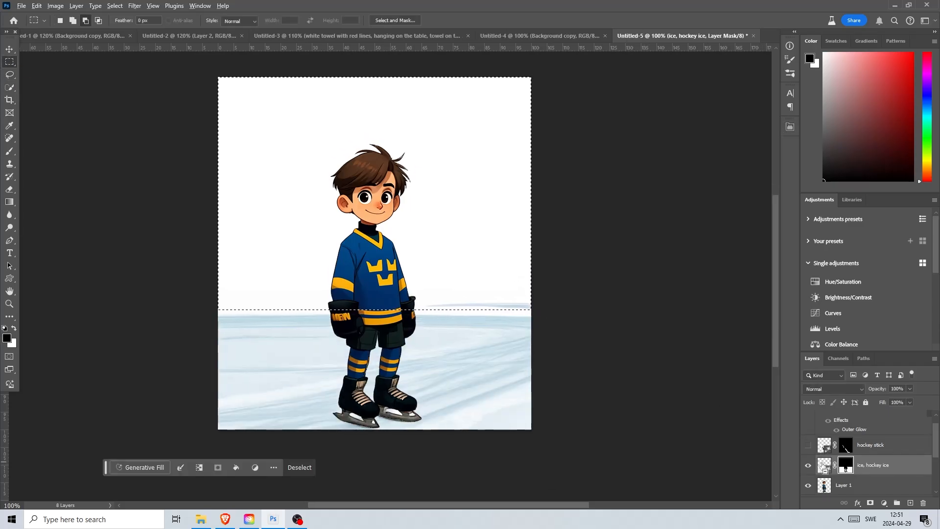
Step: Generate a 'hockey stadium, filled with people' background and a goal net on the ice
text(hockey stadium, filled with people)
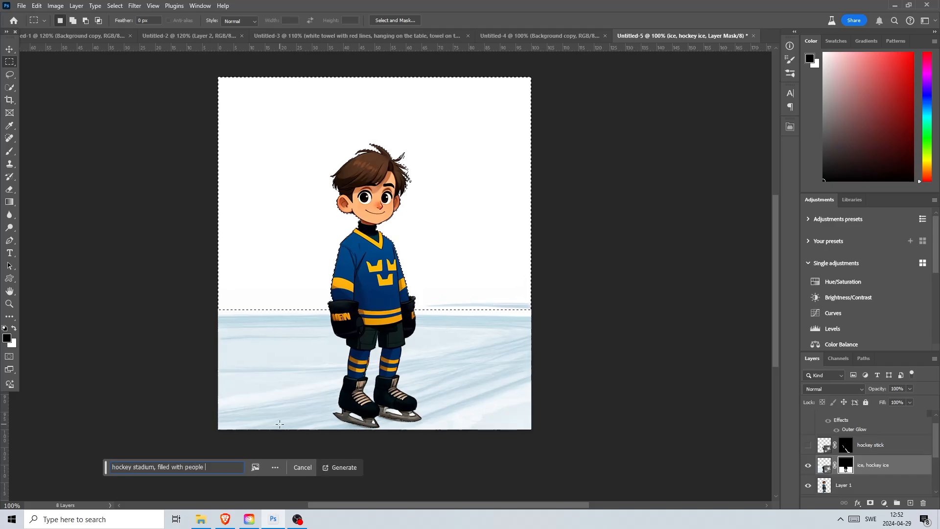
click(343, 468)
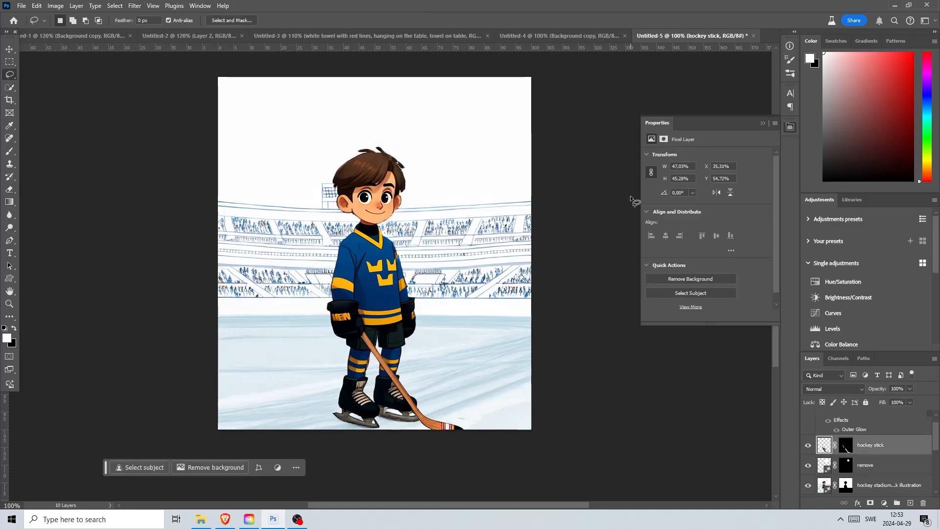
click(748, 205)
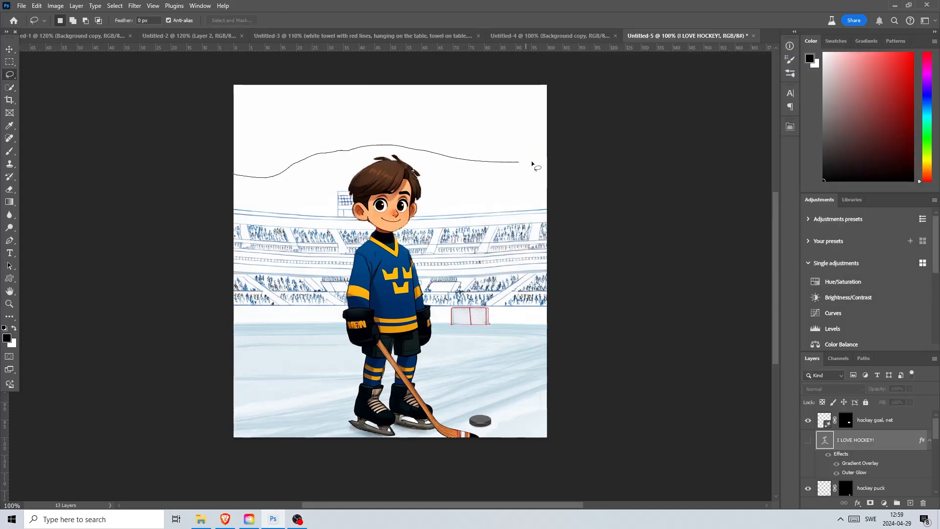
Step: Generate cartoon clouds in the outlined sky and switch to another cloud variation
click(748, 205)
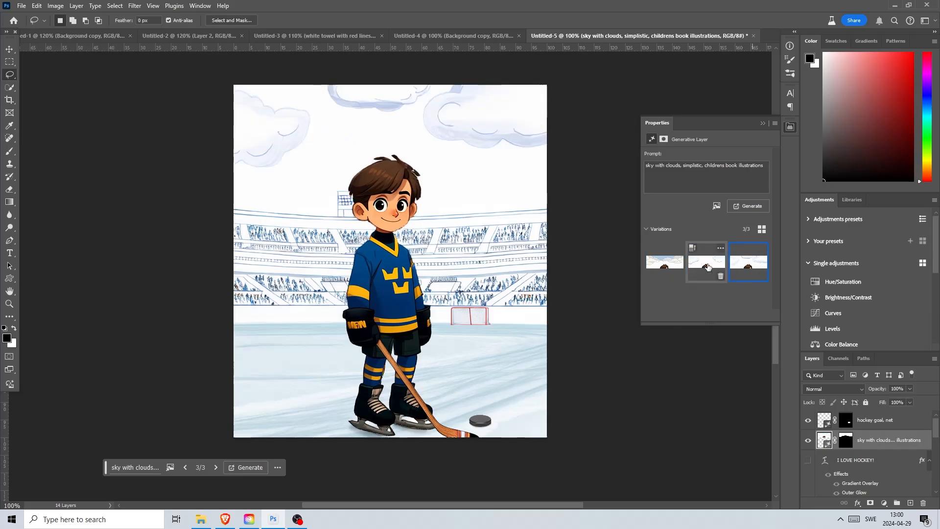
click(706, 262)
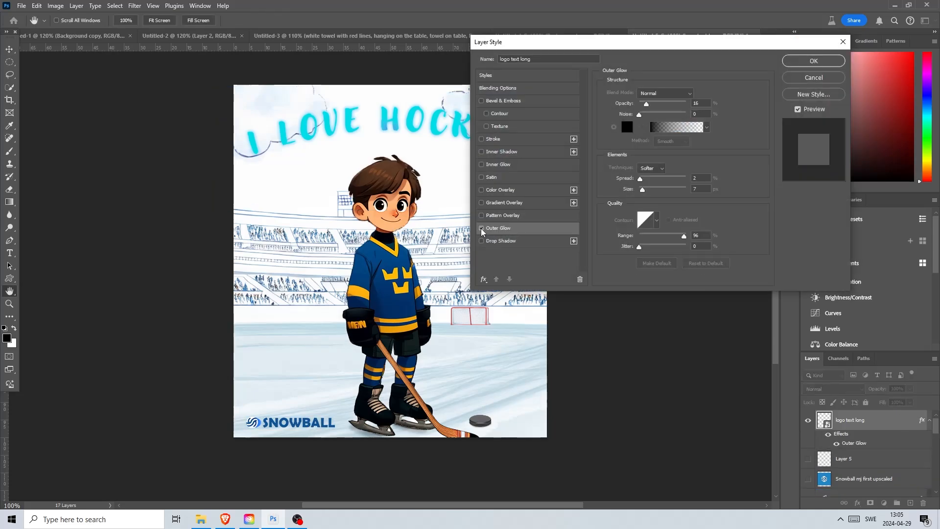
Step: Confirm the logo's glow, invert the selection, and add the 'snowballai.io' text
click(813, 61)
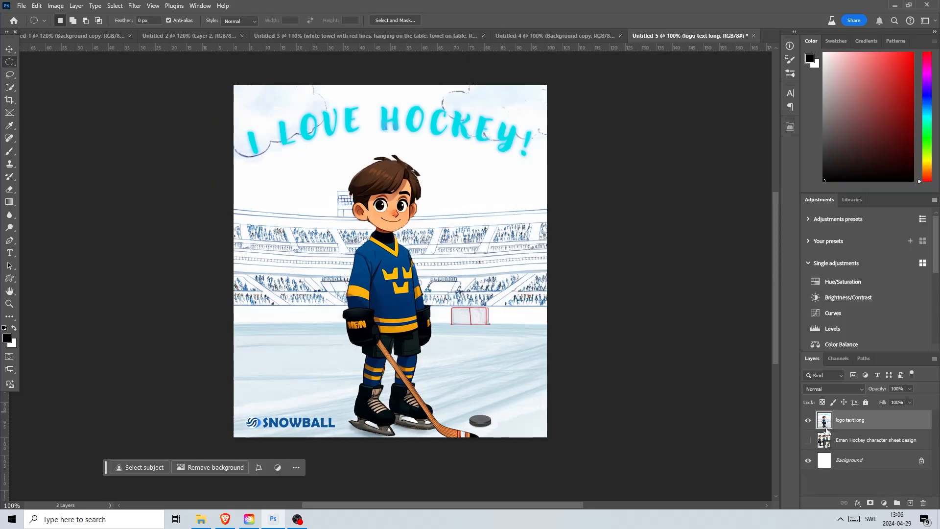
click(115, 6)
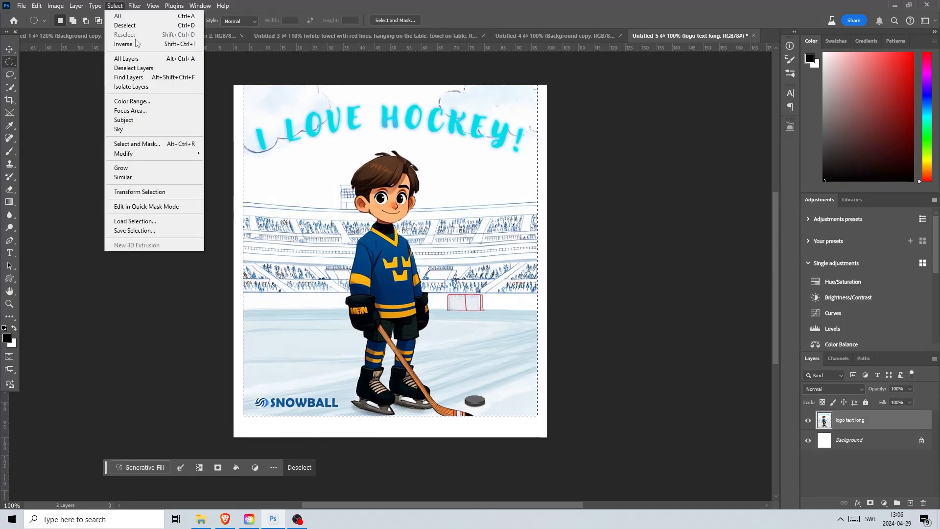
click(142, 467)
text(hockey stick head)
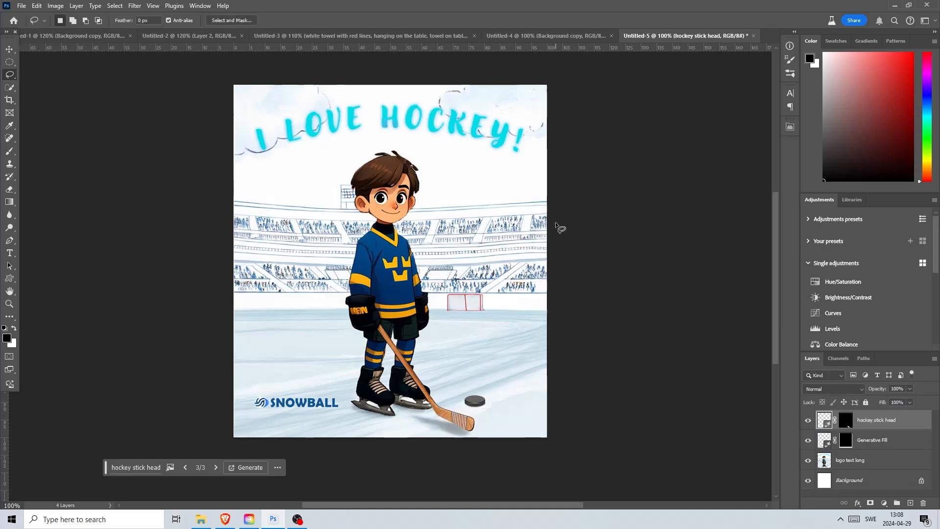
text(snowballai.io)
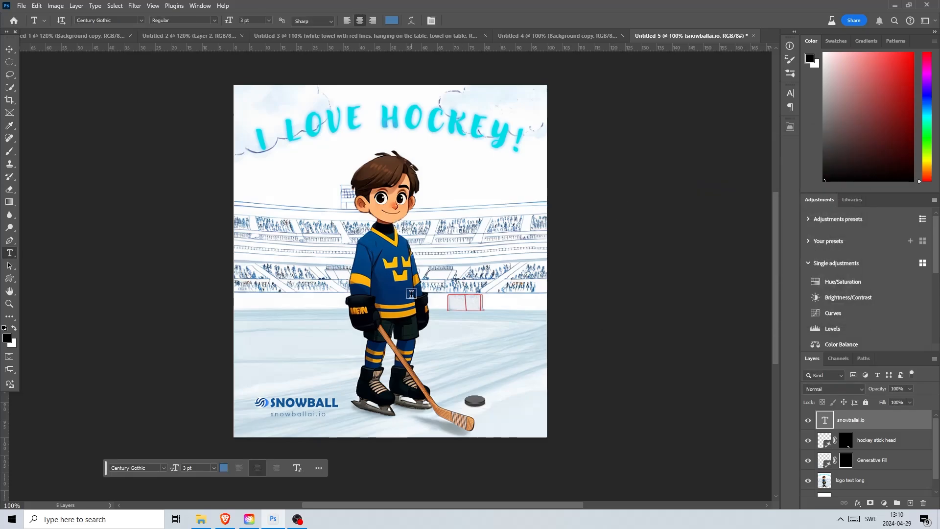
click(234, 35)
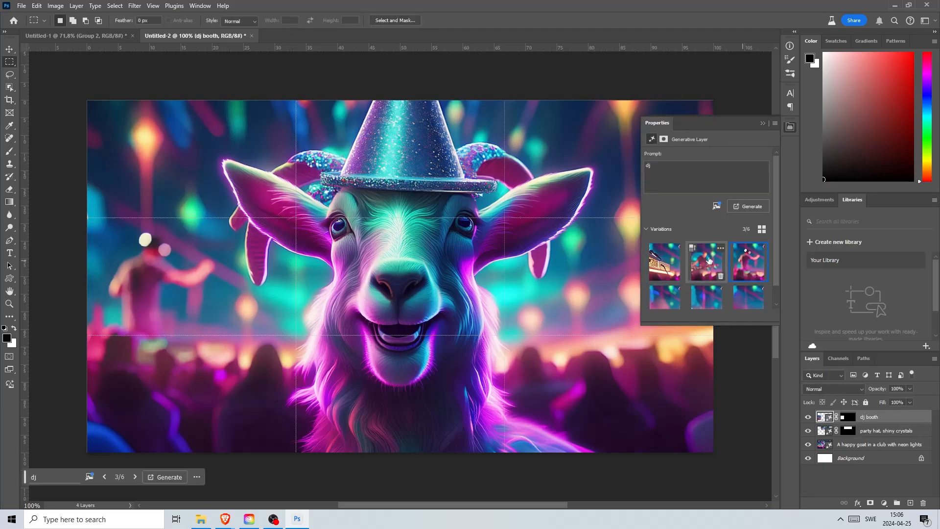
Step: Pick alternate variations for the DJ booth and the goat's shiny earring
click(748, 205)
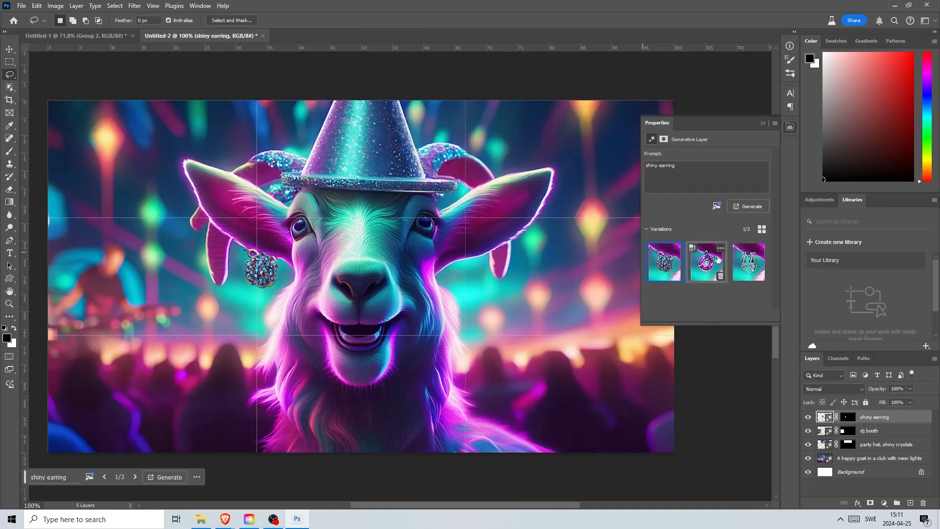
click(168, 476)
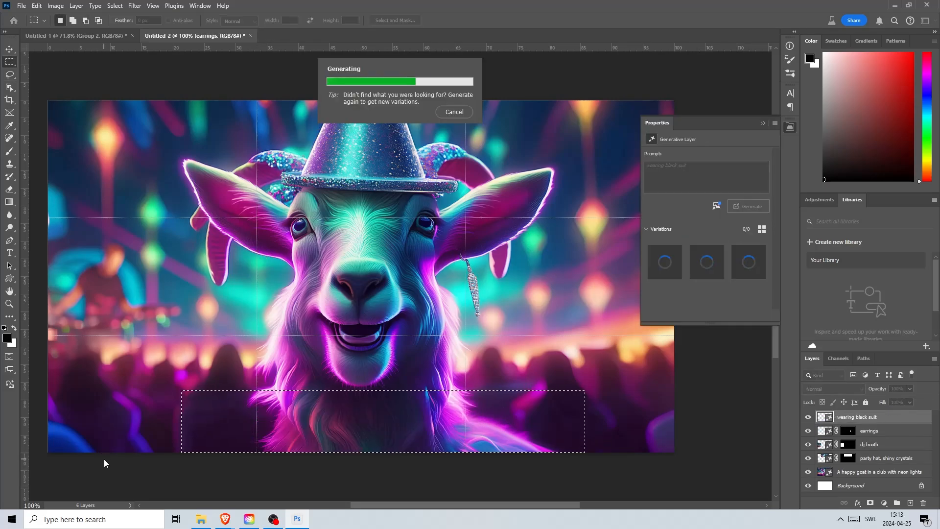